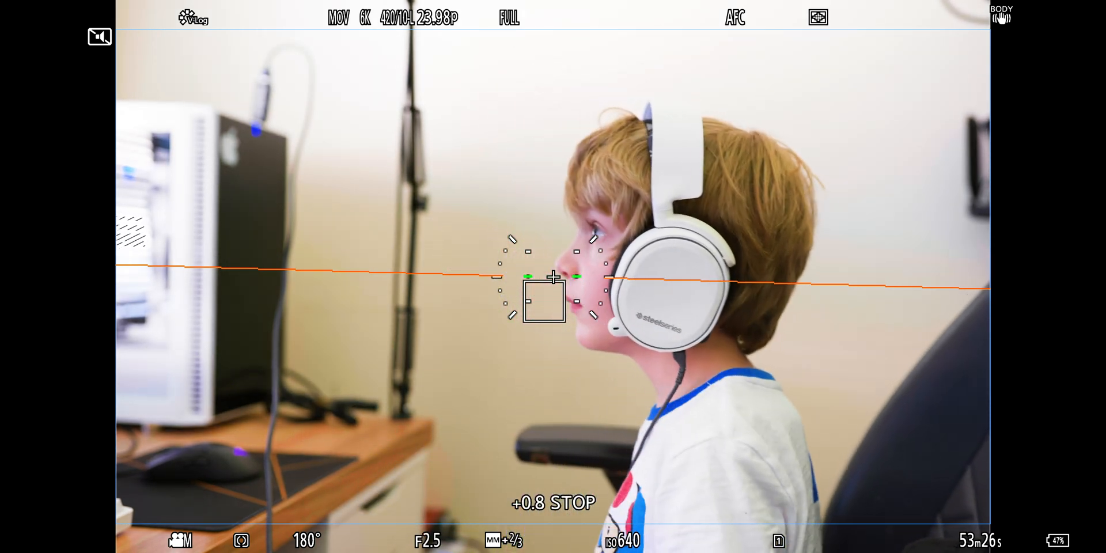
View the properties of No info display.mov showing QuickTime type and 3840 x 2160 image size
right_click(825, 440)
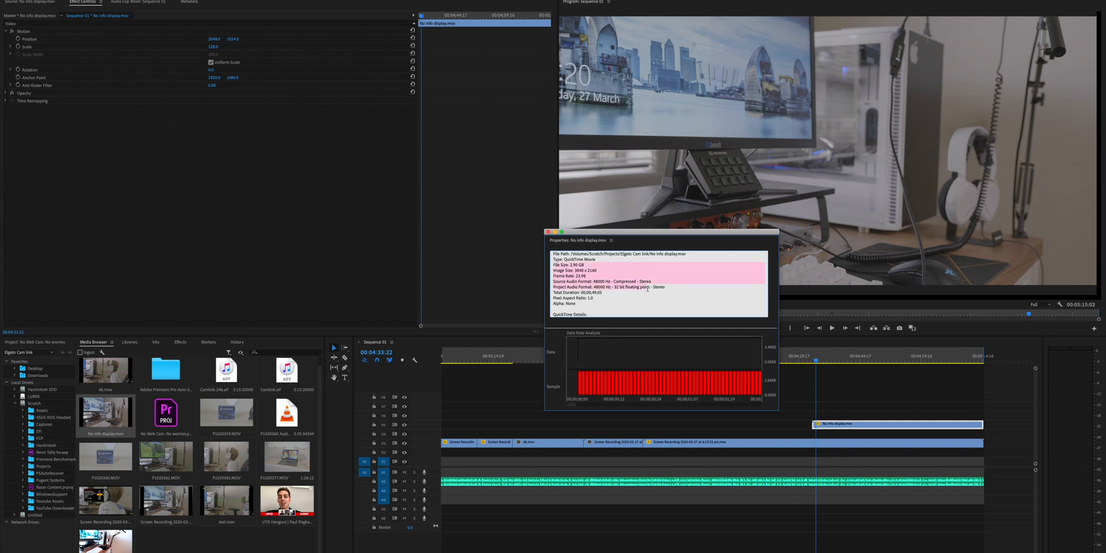
left_click(615, 297)
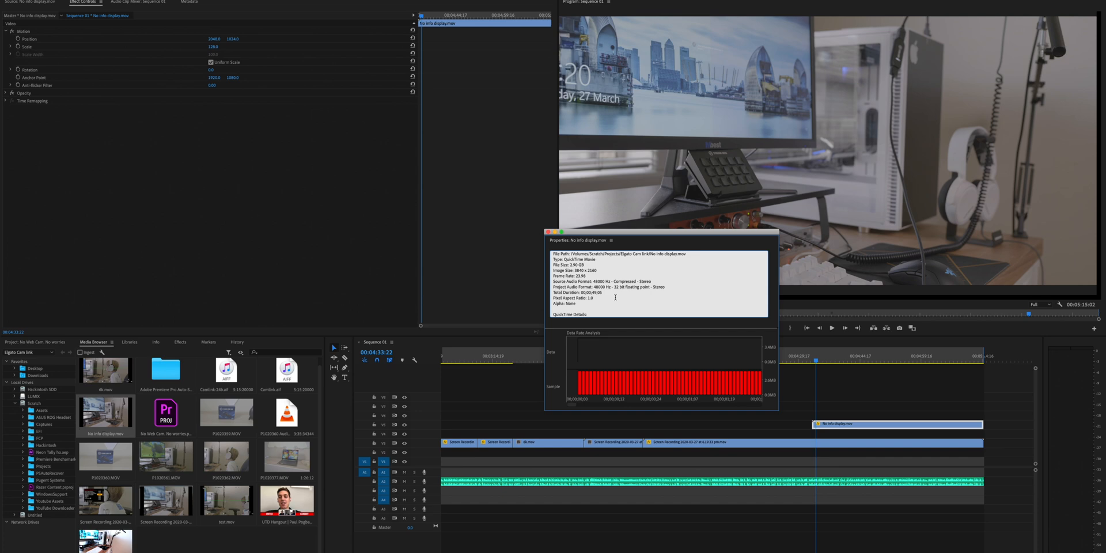